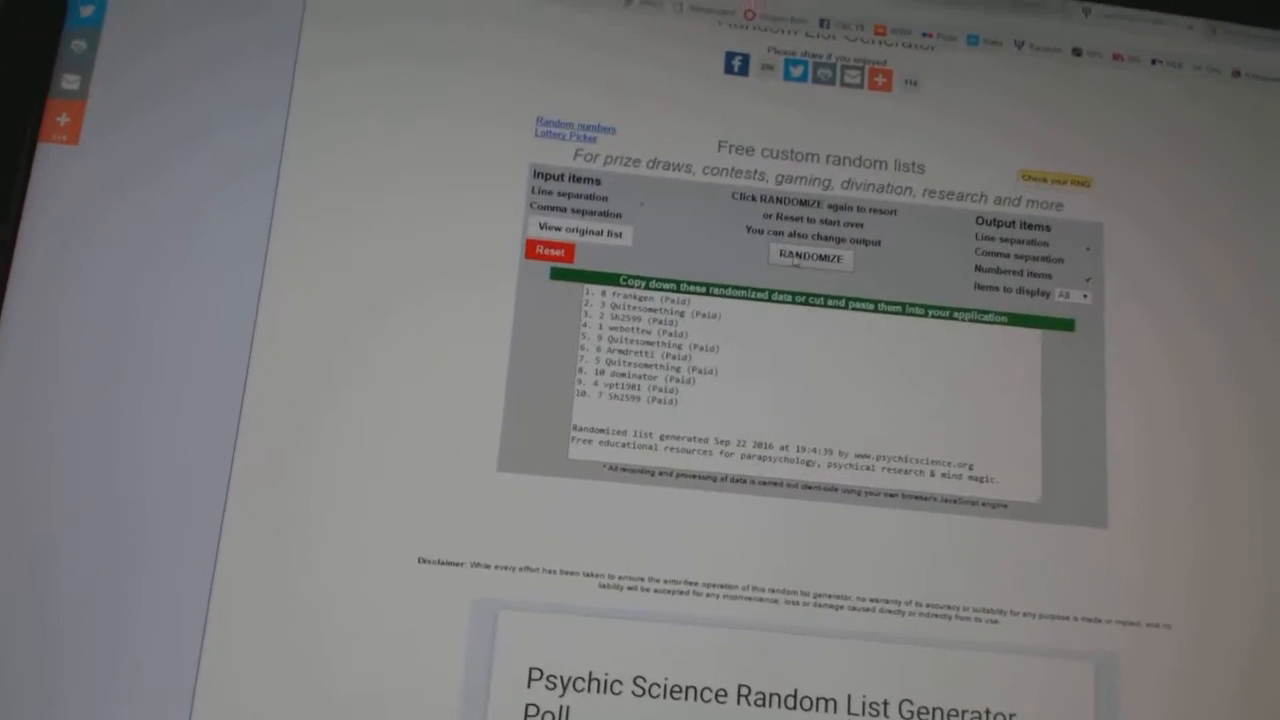
Reset the generator and randomize the 30 hockey team names into a numbered list.
click(809, 257)
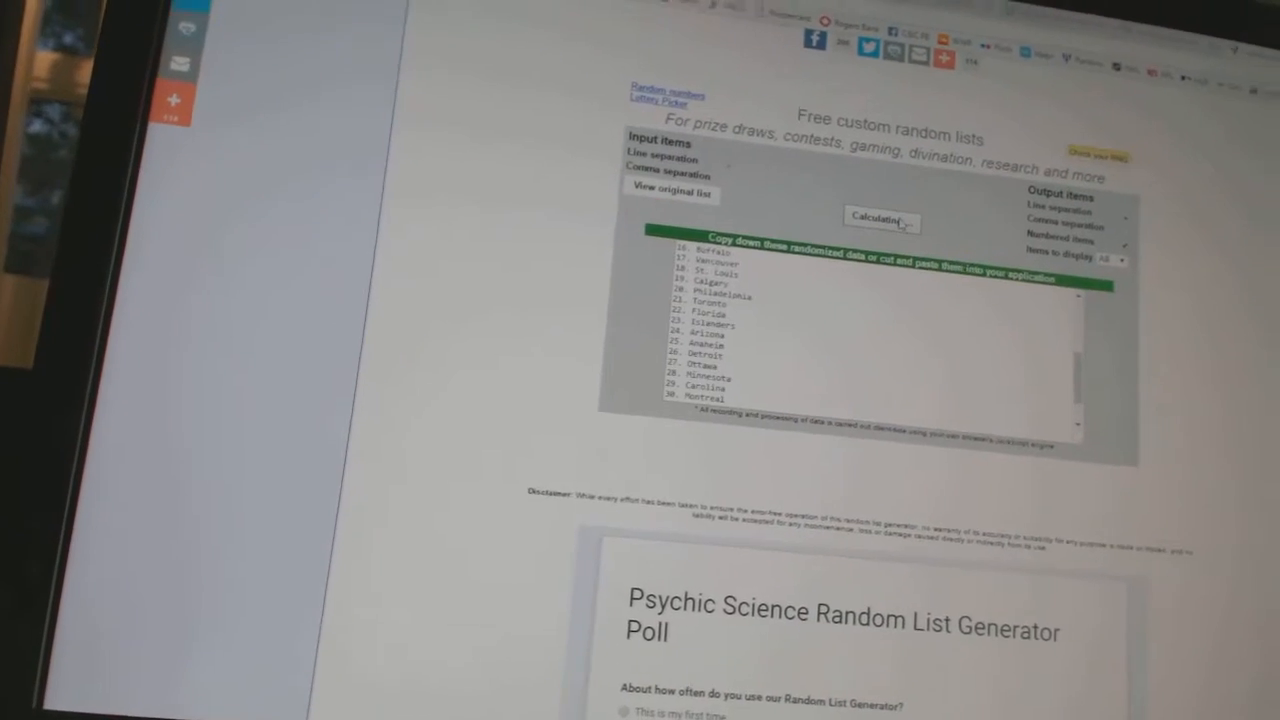
click(881, 220)
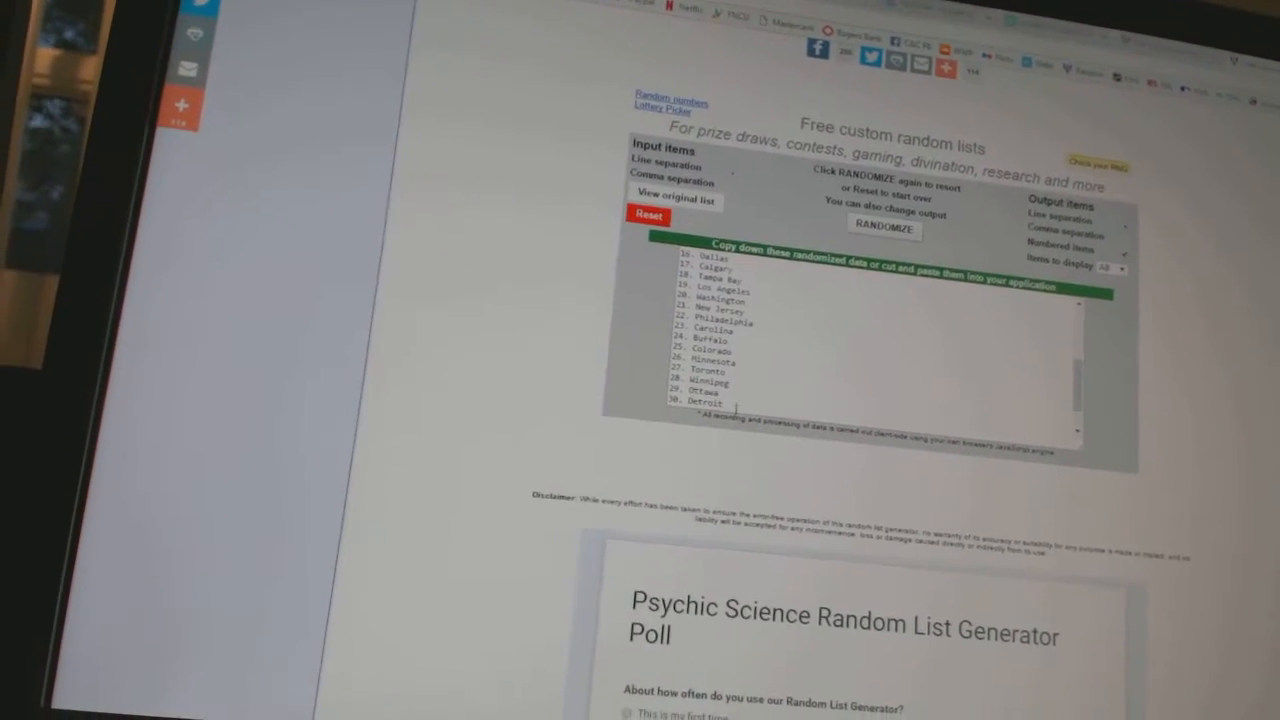